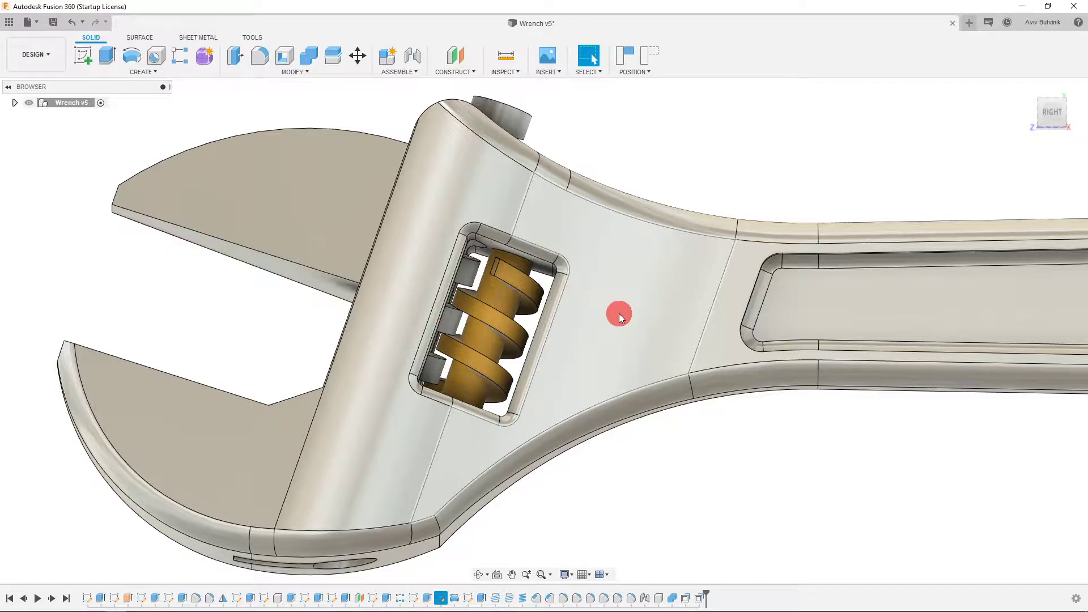
{"action": "mouse_move", "coordinate": [588, 301]}
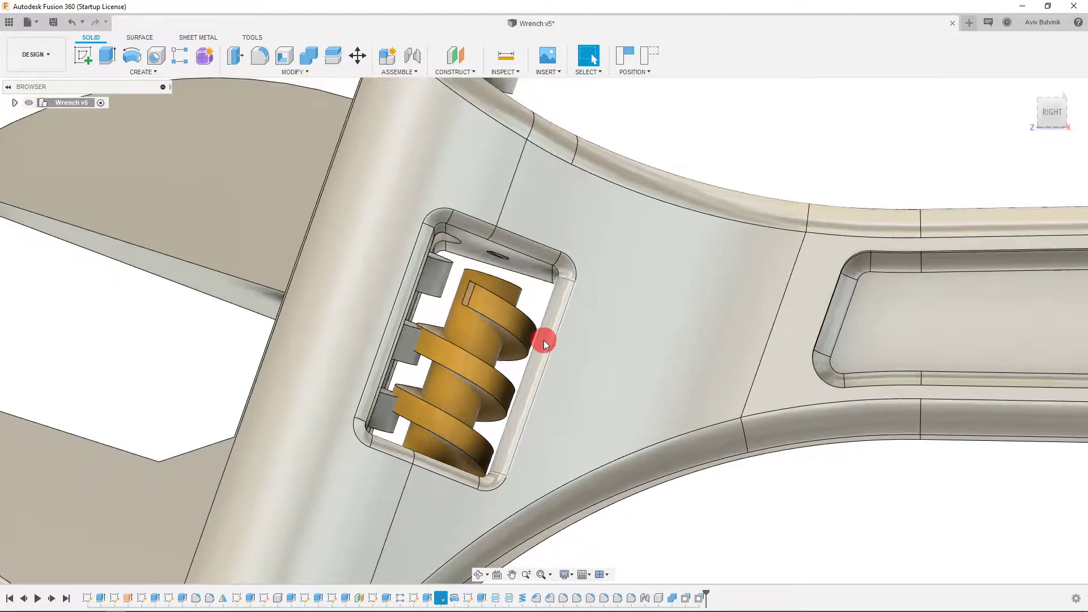
- Tilt the view toward the worm gear sitting in the wrench opening
{"action": "left_click_drag", "start_coordinate": [545, 344], "coordinate": [473, 169]}
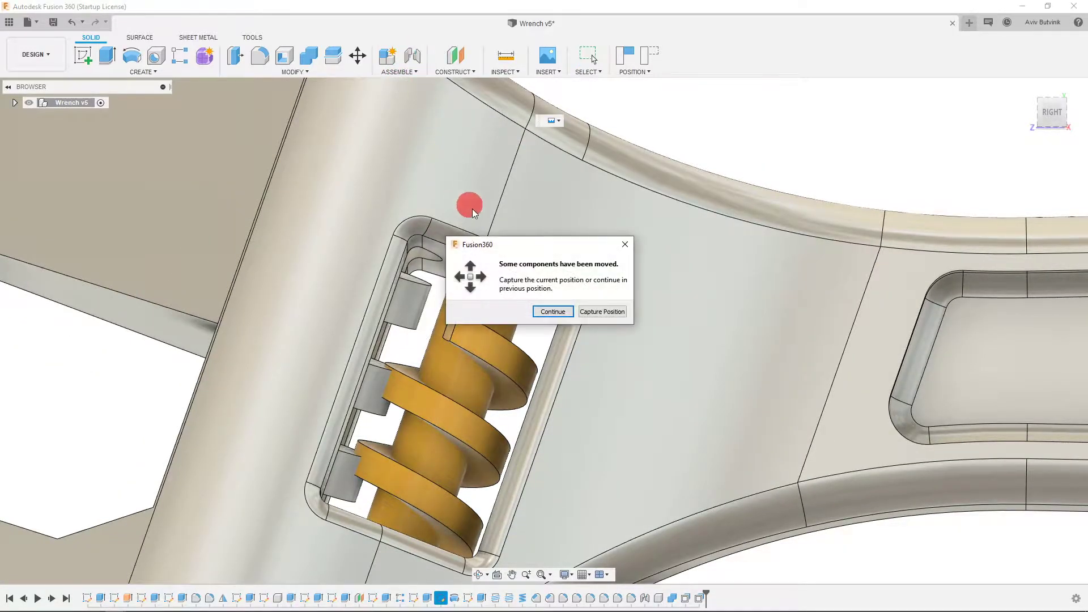
- Continue without capturing positions, then snap the joint to the worm's bottom edge and the housing edge
{"action": "left_click", "coordinate": [552, 310]}
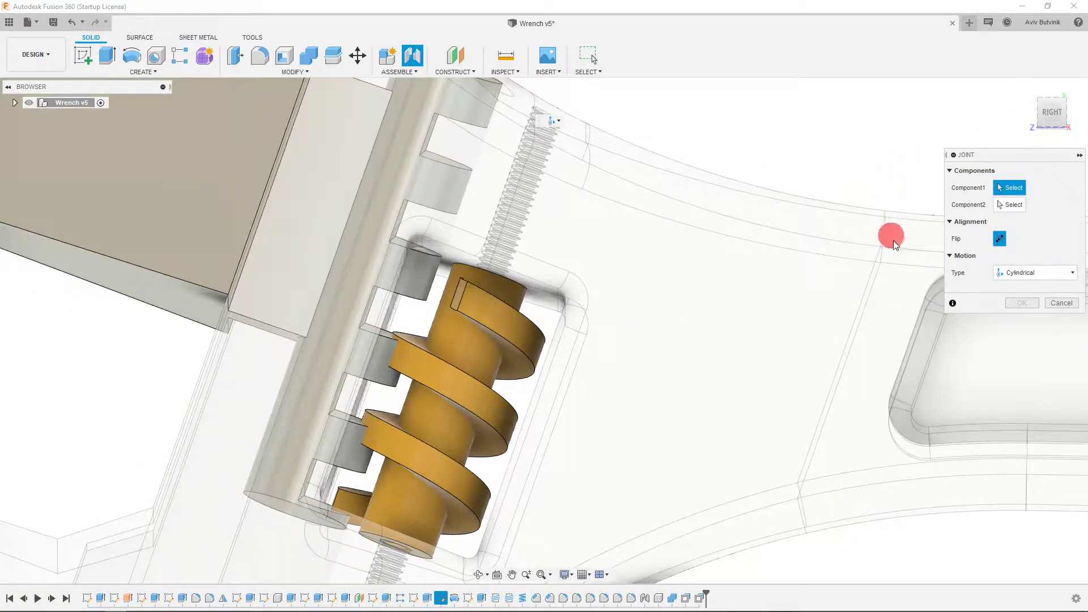
{"action": "mouse_move", "coordinate": [1053, 264]}
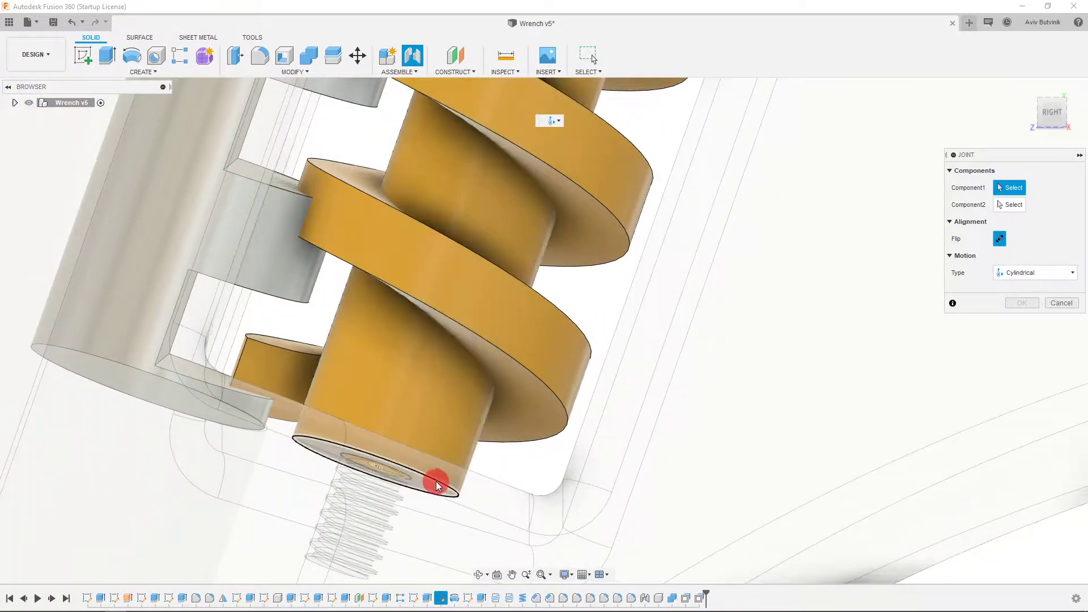
{"action": "left_click", "coordinate": [438, 483]}
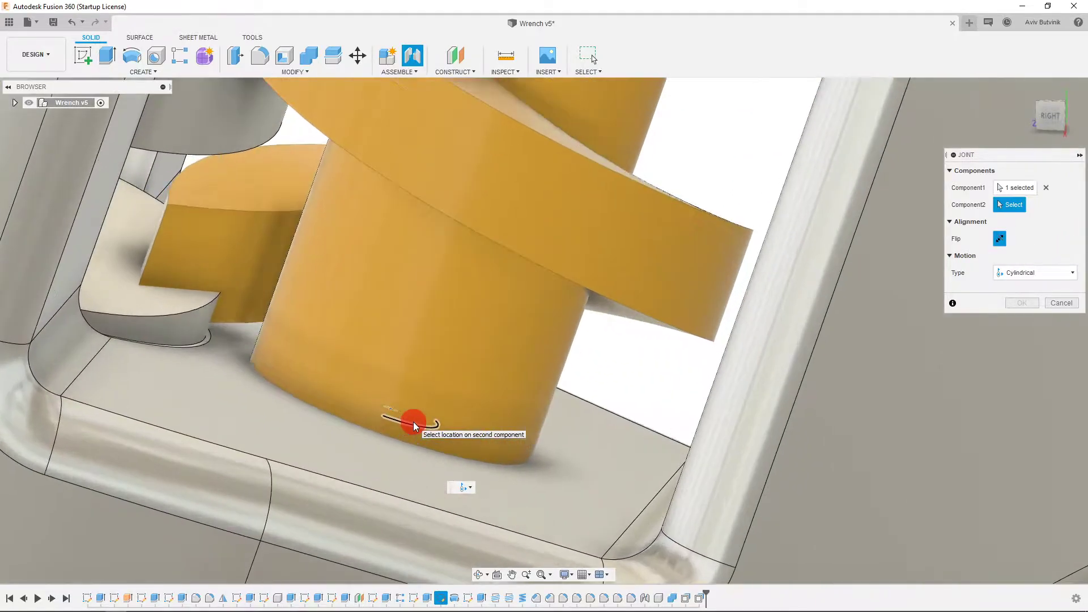
{"action": "left_click_drag", "start_coordinate": [416, 423], "coordinate": [372, 406]}
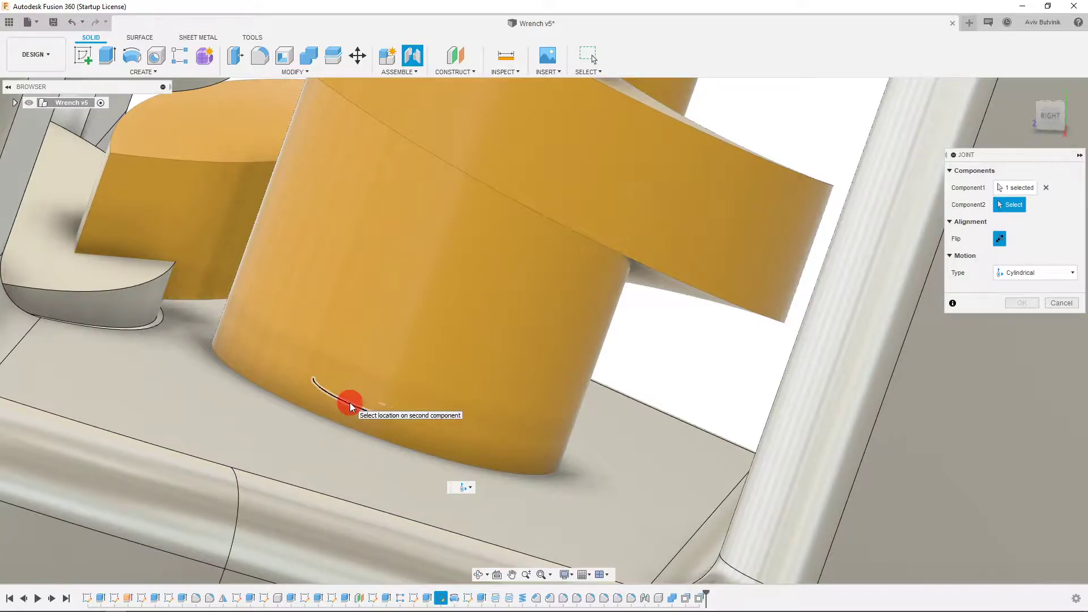
{"action": "left_click", "coordinate": [356, 405]}
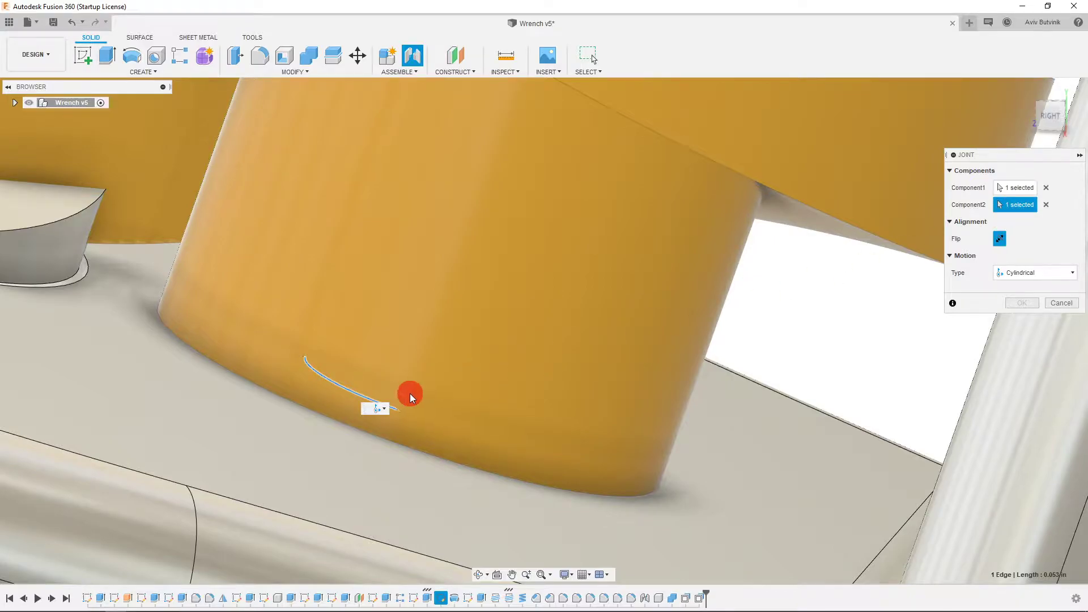
- Confirm the second joint location and pull the view back to see the opening
{"action": "left_click", "coordinate": [409, 395]}
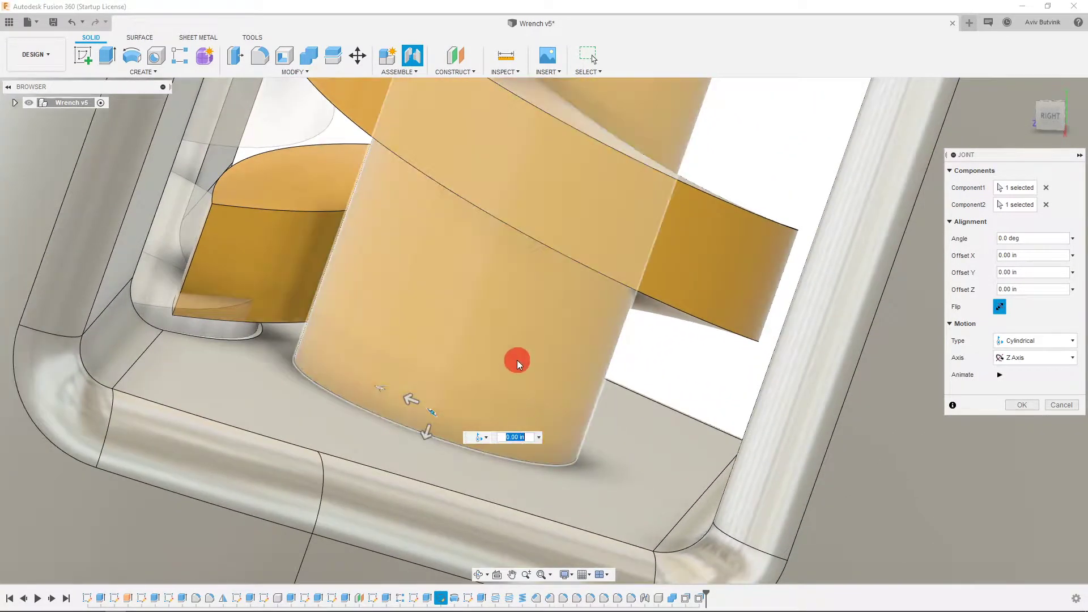
{"action": "left_click_drag", "start_coordinate": [517, 361], "coordinate": [432, 434]}
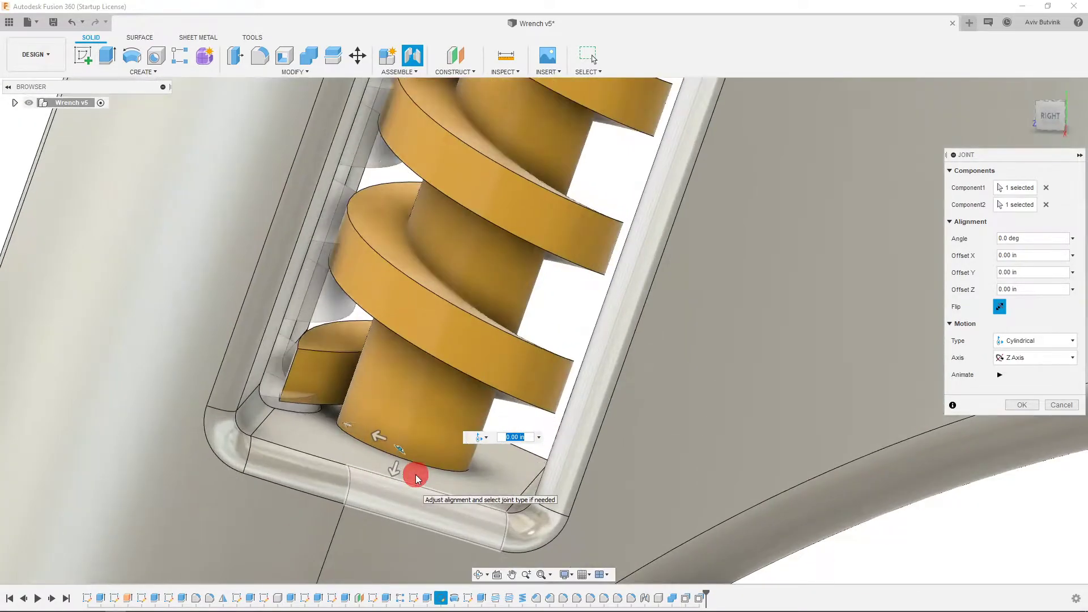
{"action": "left_click_drag", "start_coordinate": [416, 478], "coordinate": [441, 457]}
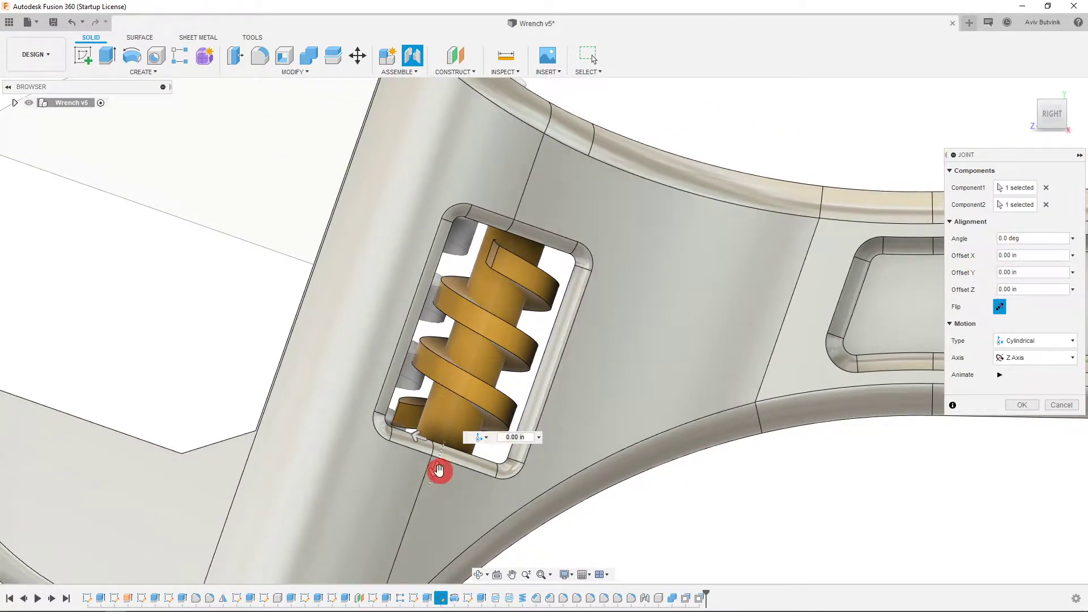
- Drag the worm along its axis and sideways out of the opening, then select the Offset Y value
{"action": "left_click_drag", "start_coordinate": [439, 469], "coordinate": [481, 399]}
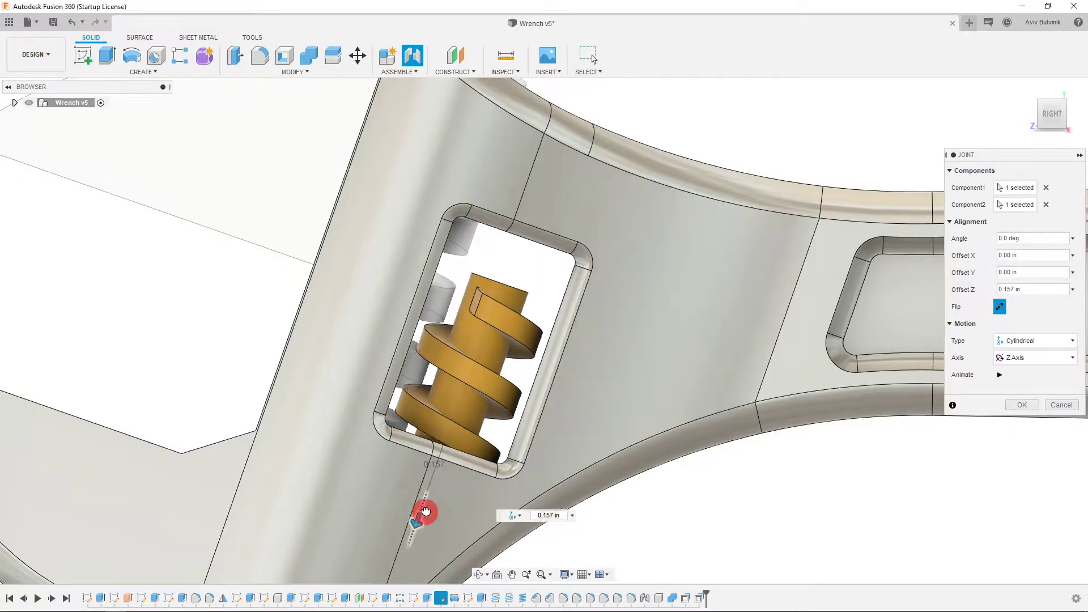
{"action": "left_click_drag", "start_coordinate": [423, 514], "coordinate": [435, 395]}
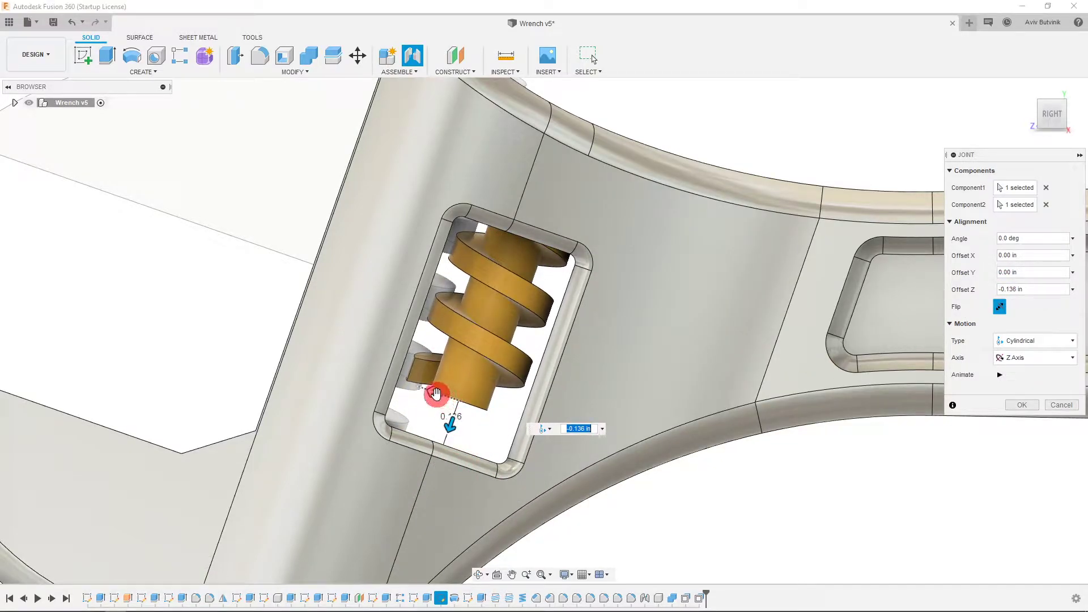
{"action": "left_click_drag", "start_coordinate": [436, 394], "coordinate": [624, 468]}
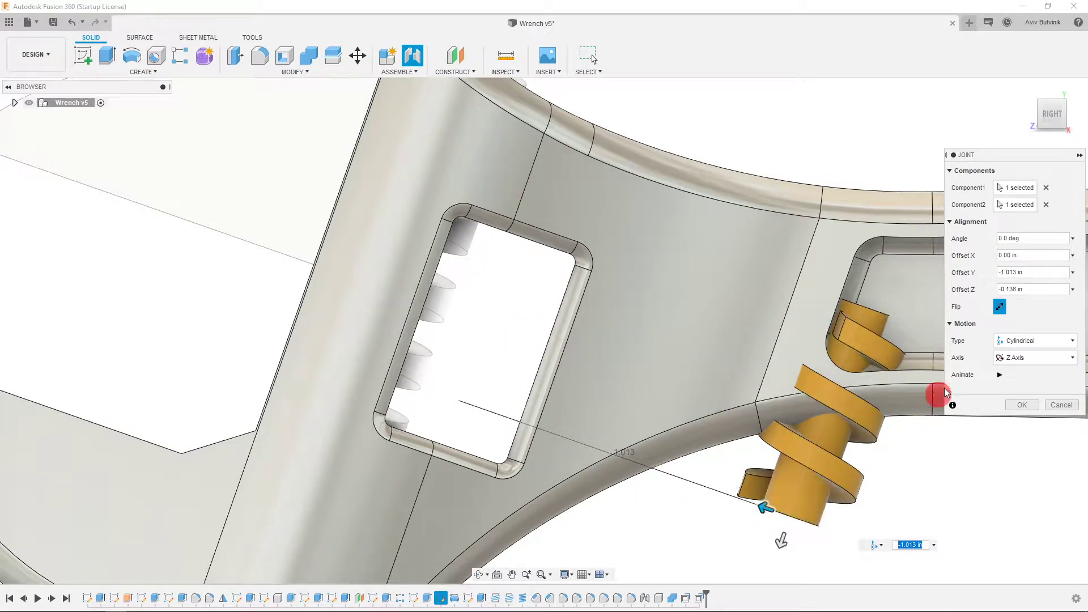
{"action": "left_click", "coordinate": [1033, 272]}
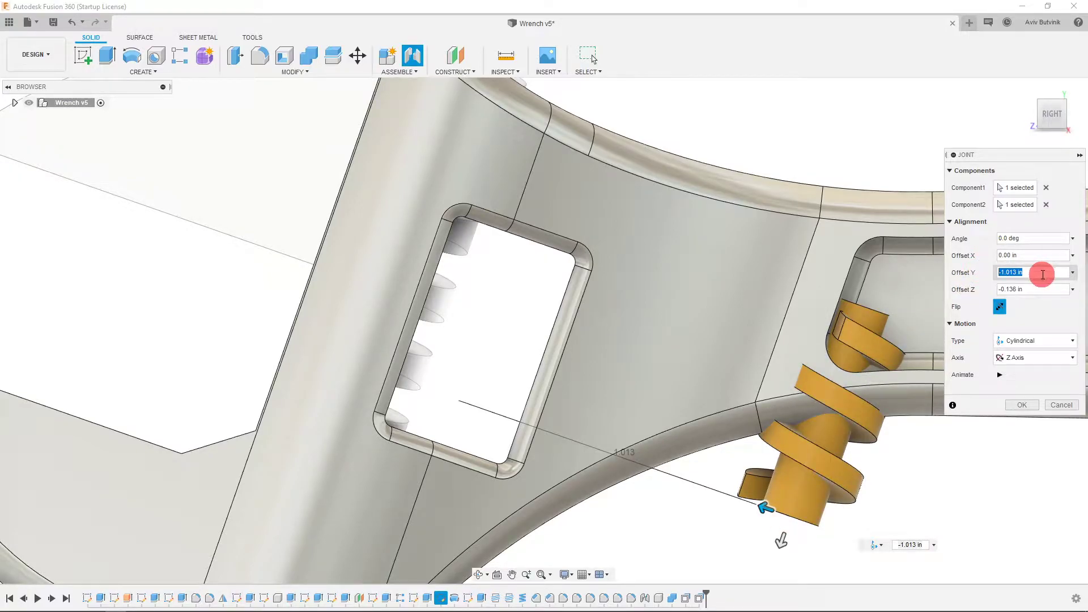
- Reset the Y and Z offsets to 0 so the worm reseats, then preview the joint motion with Animate
{"action": "left_click", "coordinate": [1032, 289]}
{"action": "type", "text": "0"}
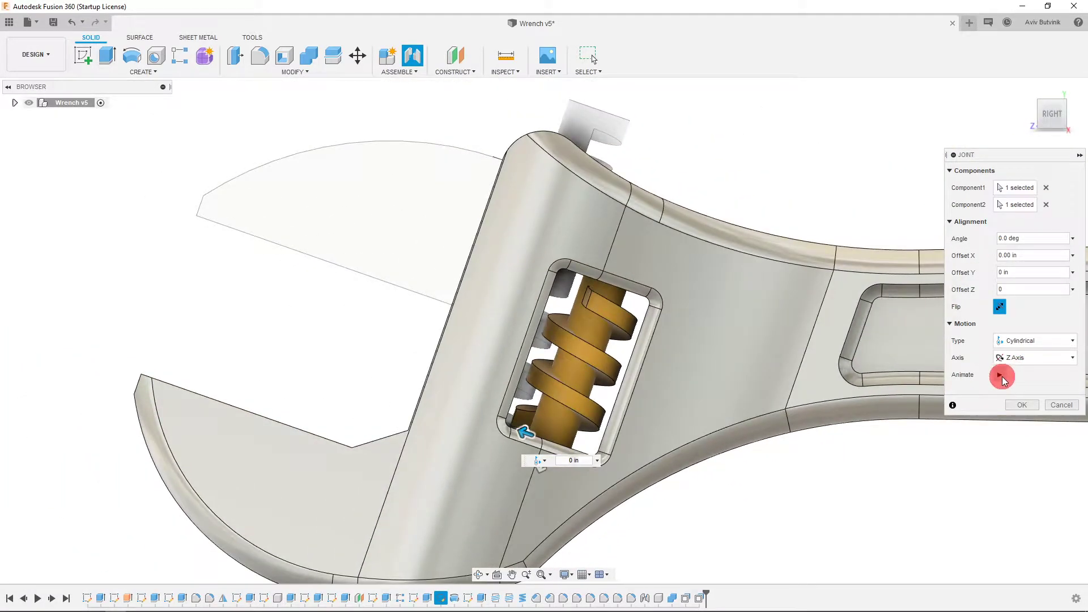
{"action": "left_click", "coordinate": [1001, 376]}
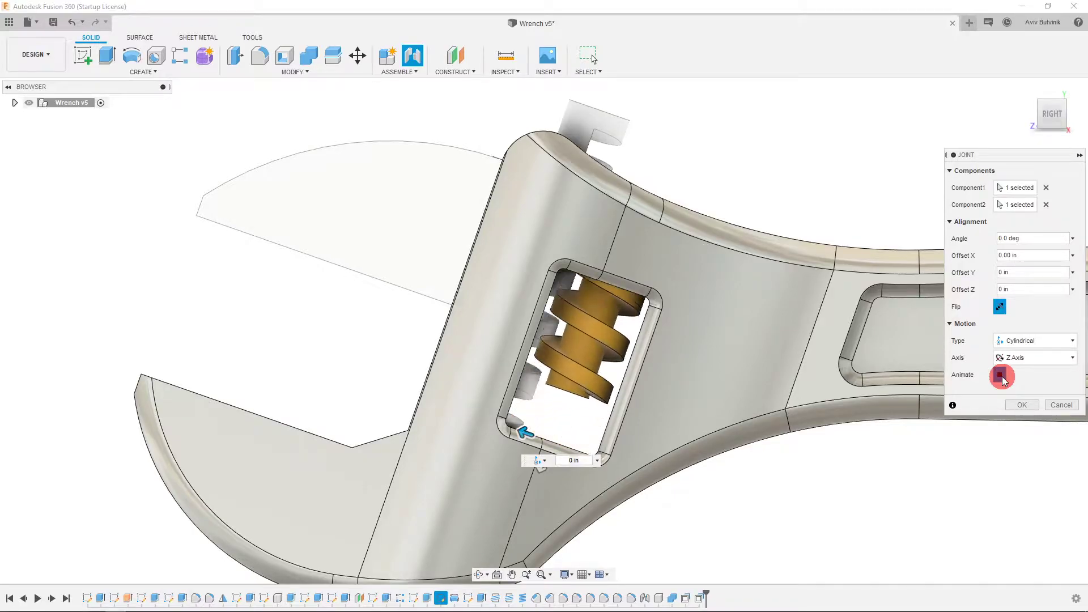
{"action": "left_click", "coordinate": [1000, 375]}
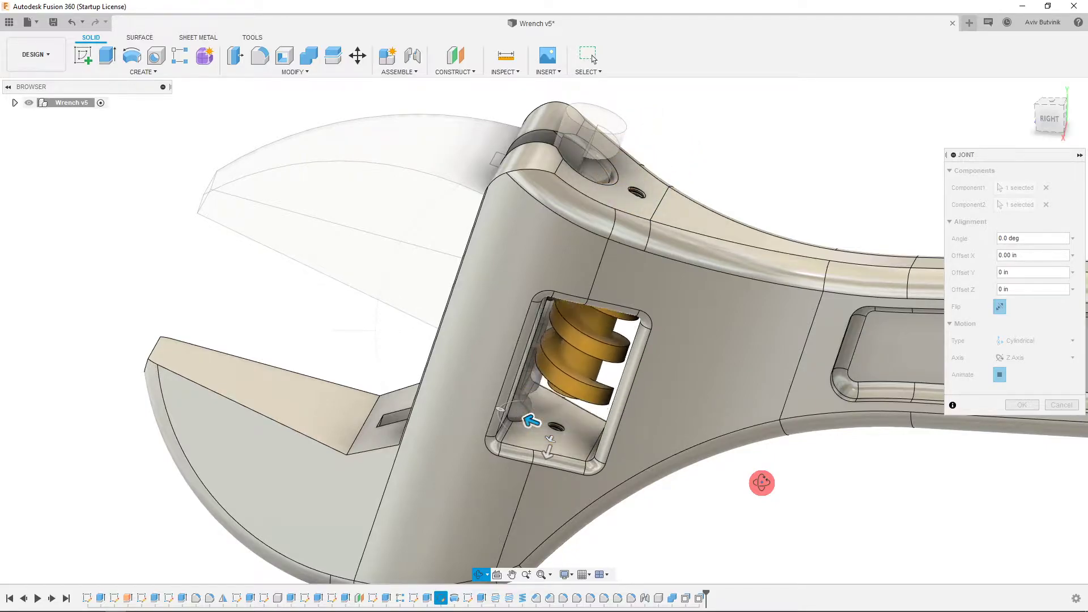
- Test the Y rotation axis, switch back to Z, and create the cylindrical joint
{"action": "left_click", "coordinate": [1037, 357]}
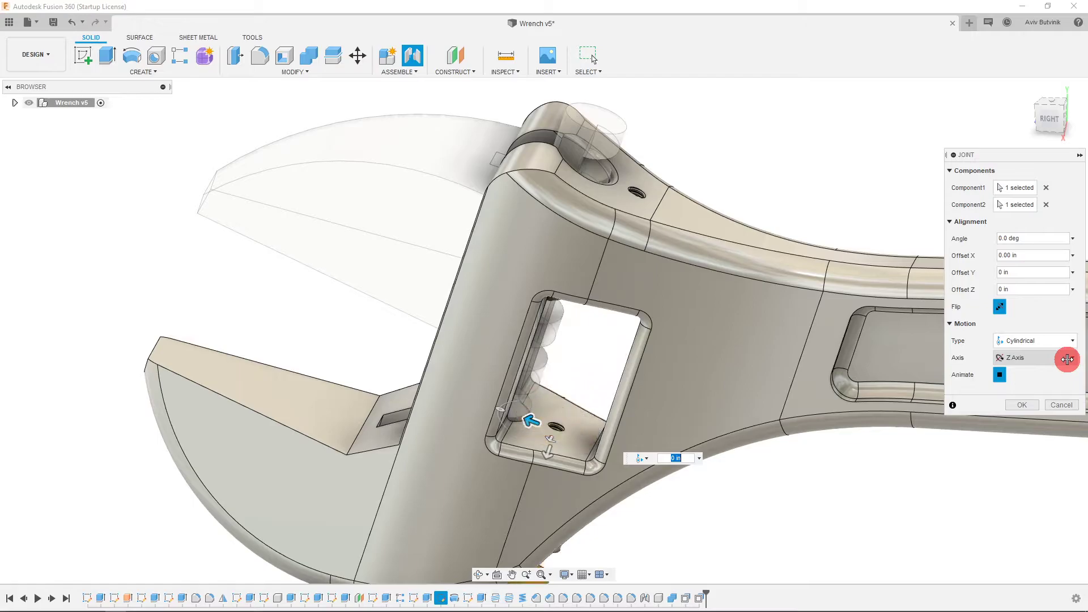
{"action": "left_click", "coordinate": [1068, 359]}
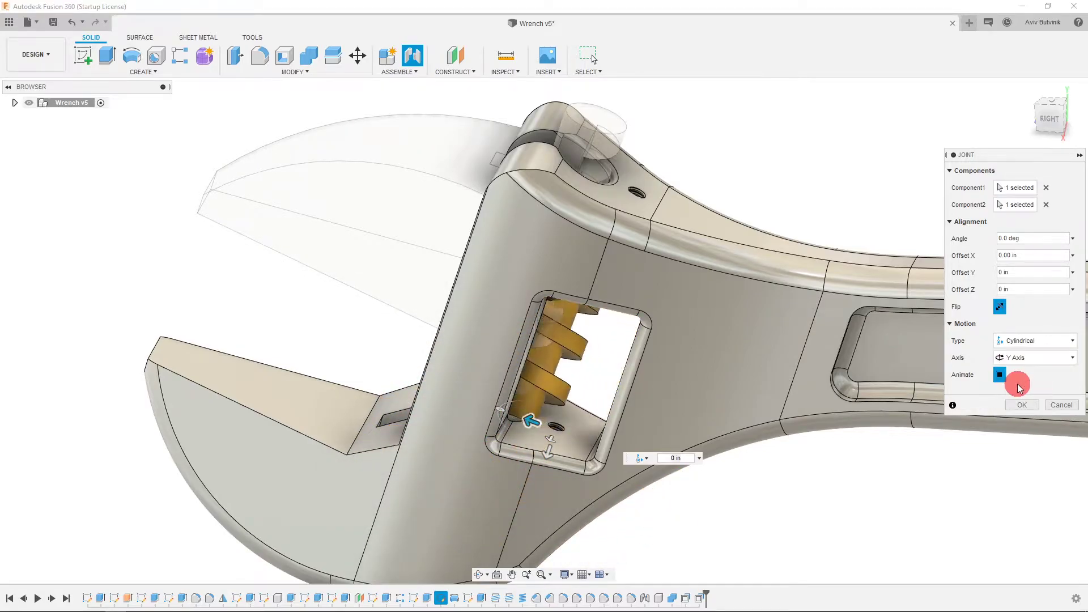
{"action": "left_click", "coordinate": [999, 375]}
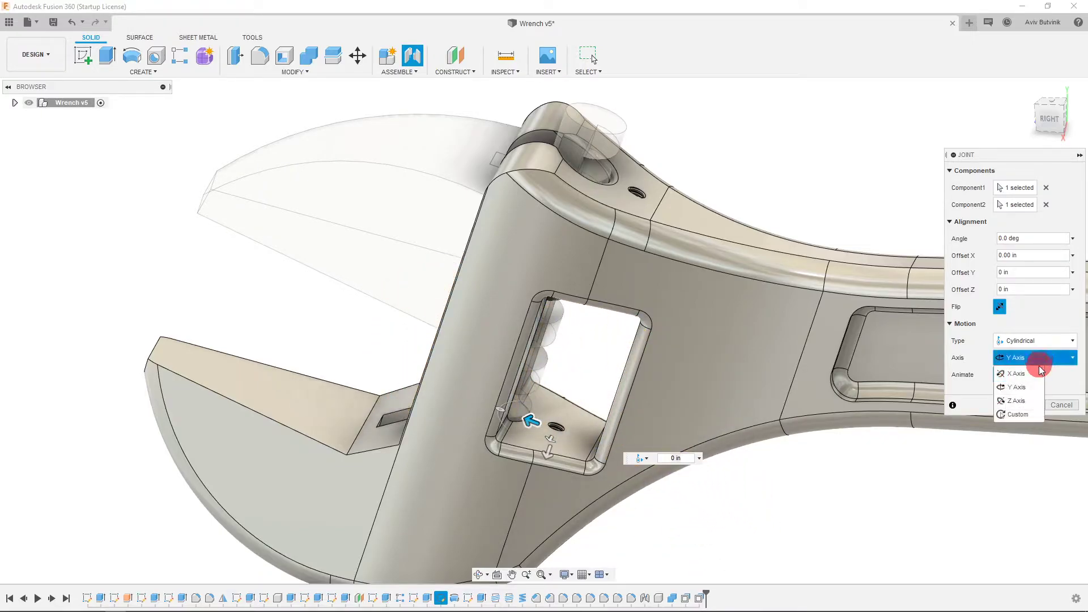
{"action": "left_click", "coordinate": [1015, 401]}
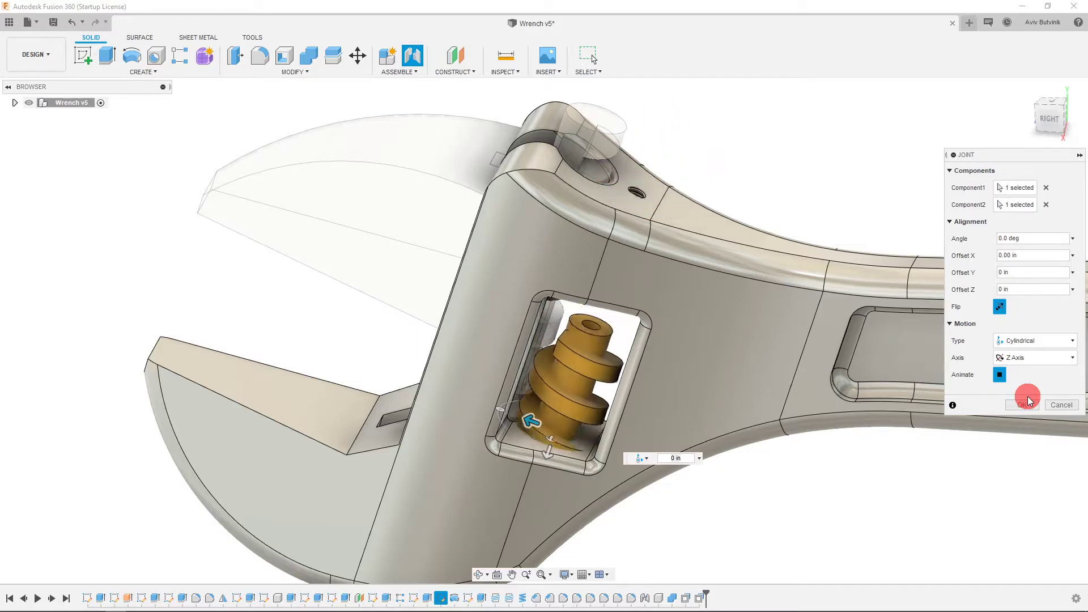
{"action": "left_click", "coordinate": [999, 375]}
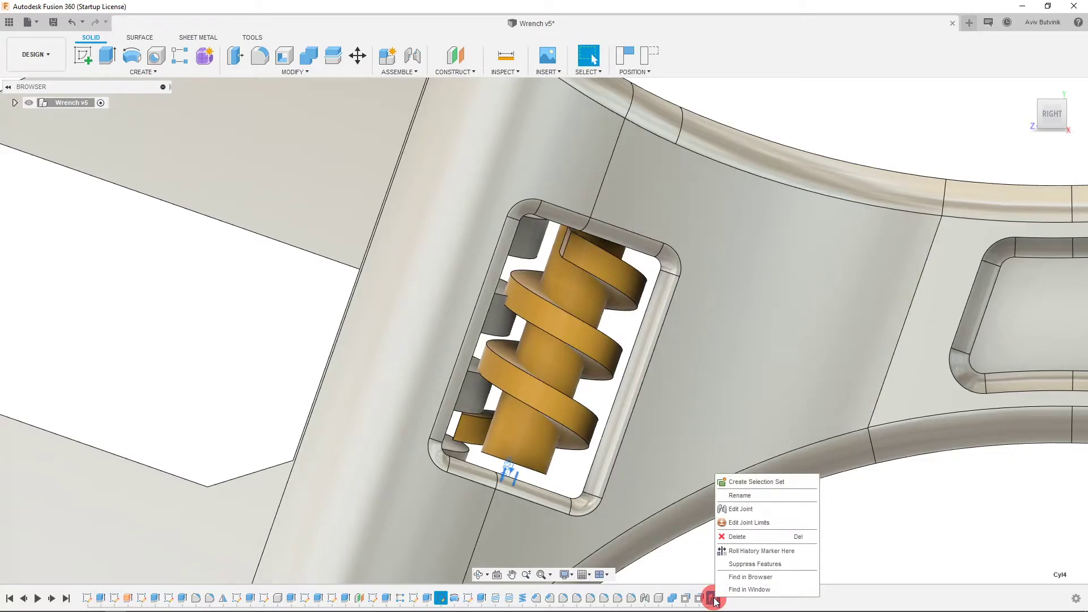
- Set the joint's rotation limits to 0–280 degrees, previewing the limited rotation before confirming
{"action": "left_click", "coordinate": [748, 522]}
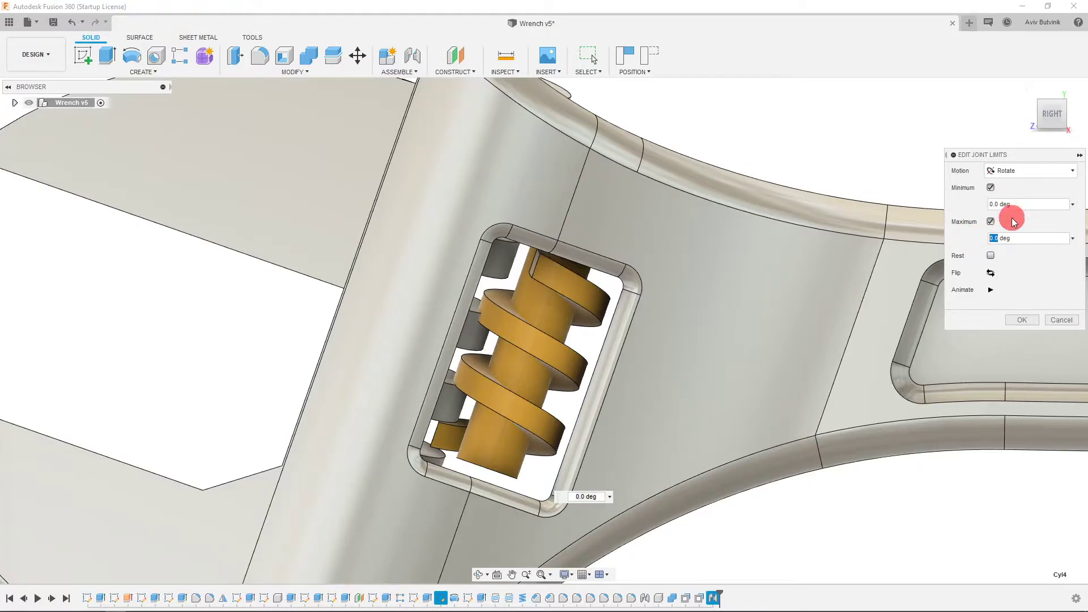
{"action": "type", "text": "70"}
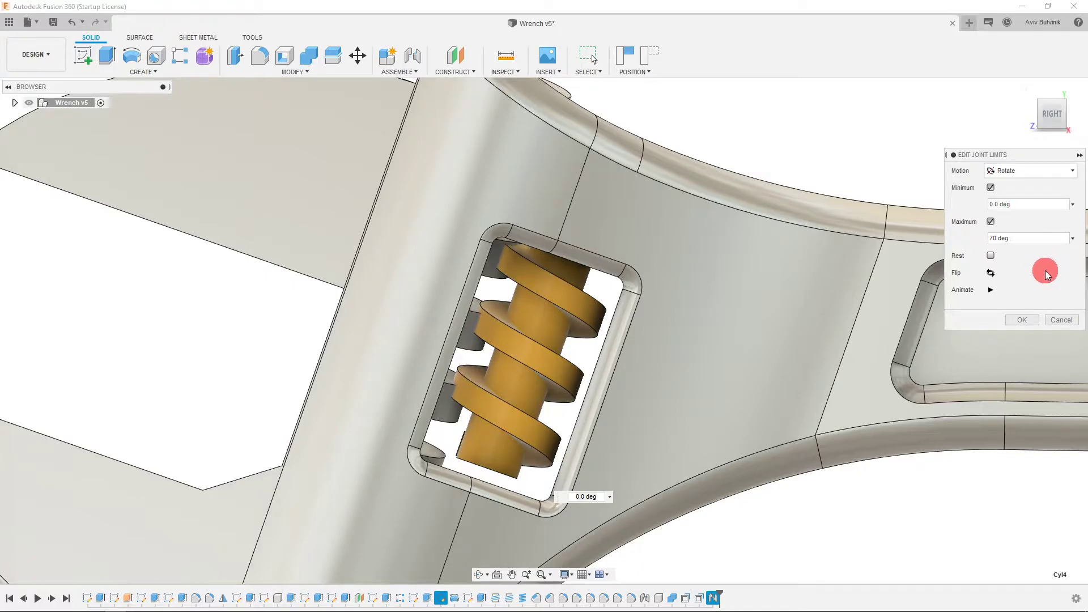
{"action": "left_click", "coordinate": [990, 289]}
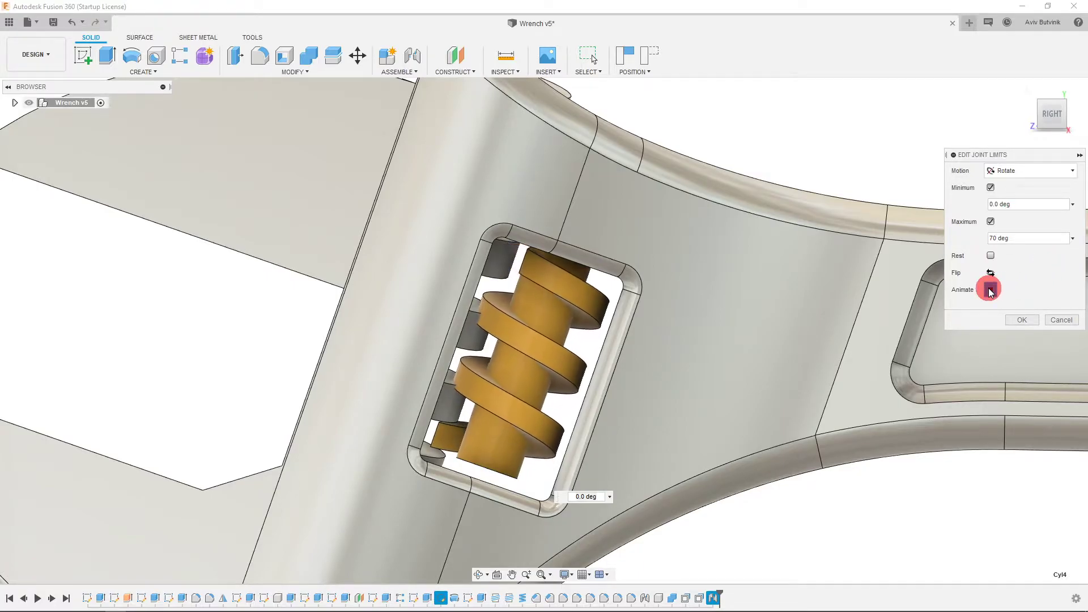
{"action": "left_click", "coordinate": [989, 289]}
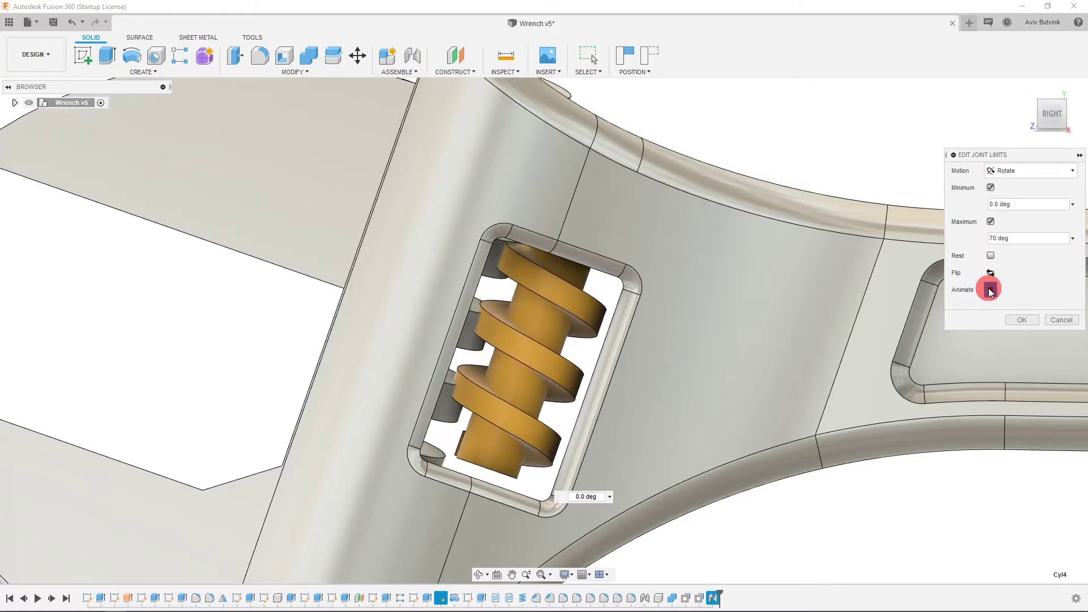
{"action": "left_click", "coordinate": [987, 287]}
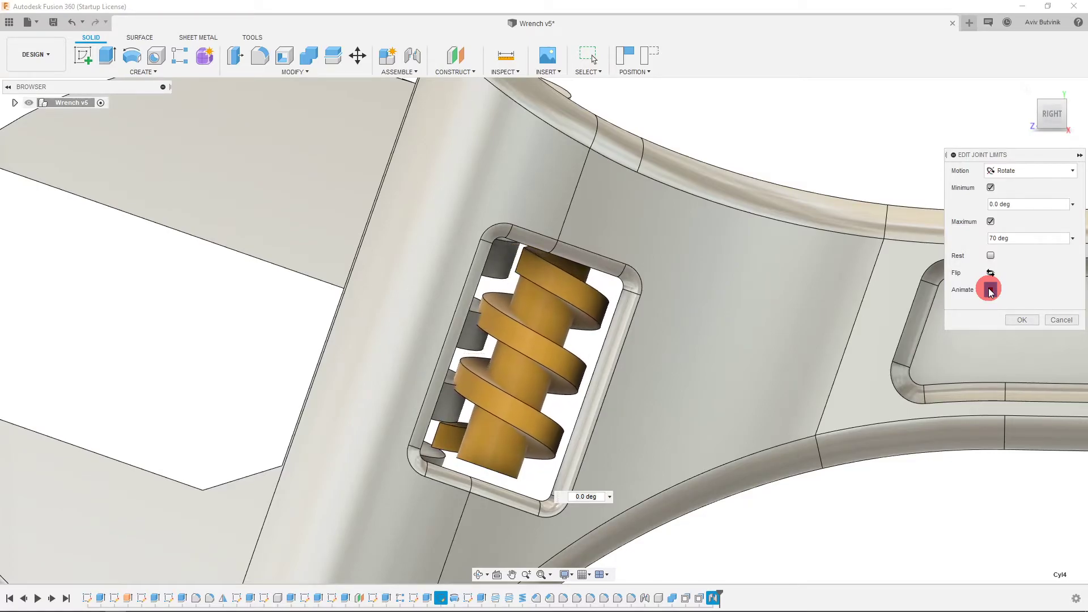
{"action": "left_click", "coordinate": [989, 288]}
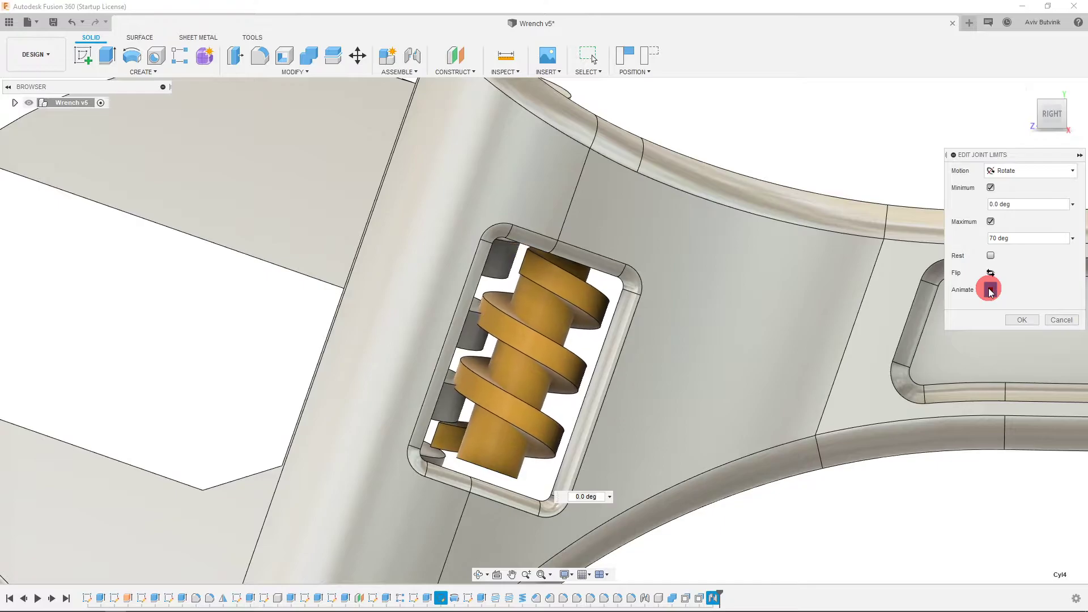
{"action": "left_click", "coordinate": [991, 288]}
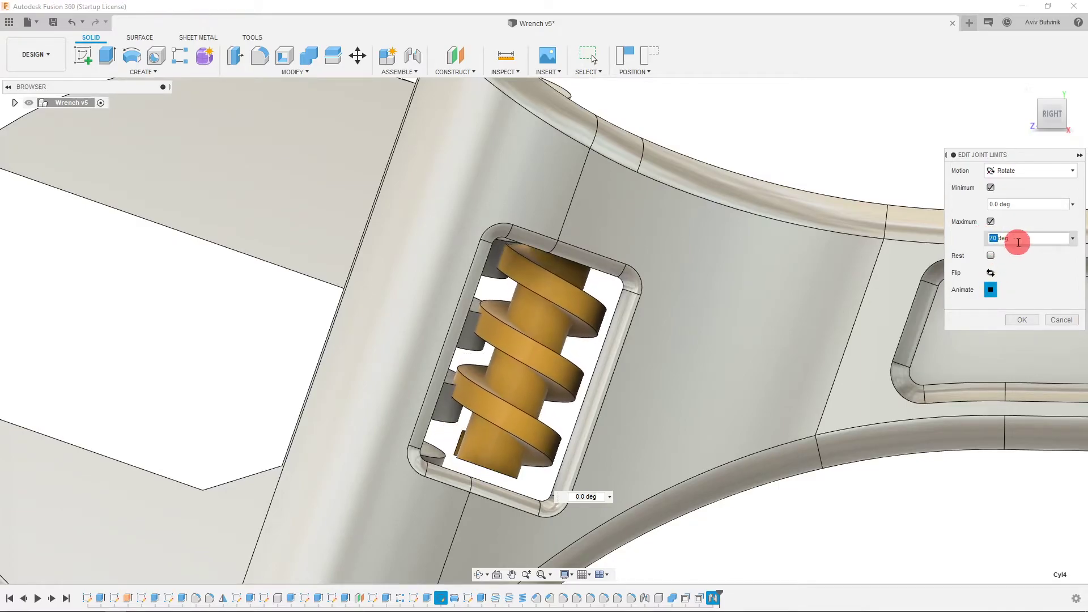
{"action": "type", "text": "20"}
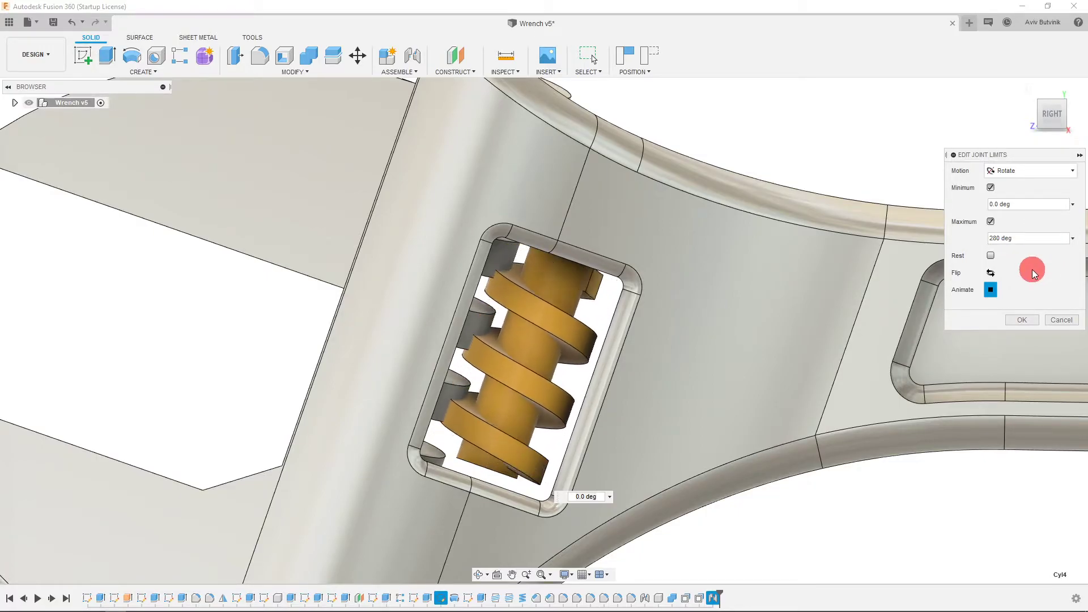
{"action": "left_click", "coordinate": [990, 290]}
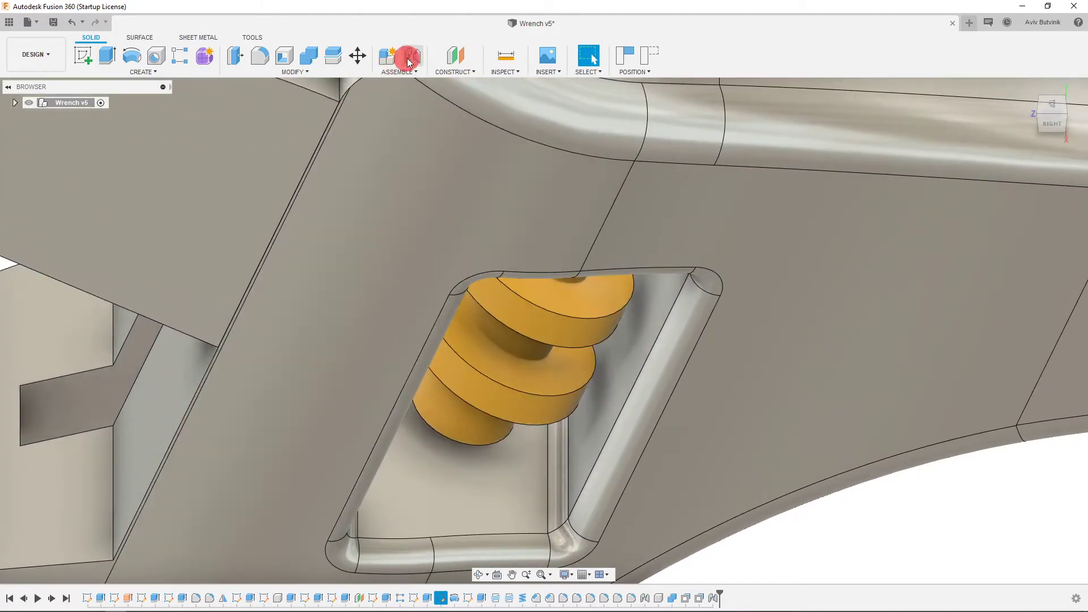
- Start a Planar joint between the worm gear's end circle and the housing's flat face
{"action": "left_click", "coordinate": [409, 56]}
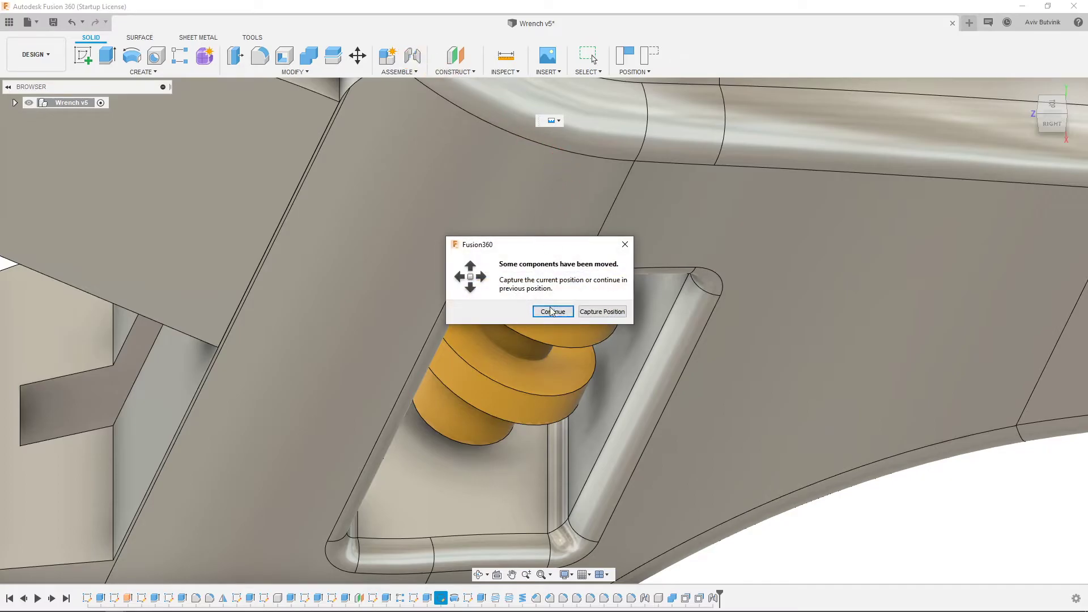
{"action": "left_click", "coordinate": [1053, 272]}
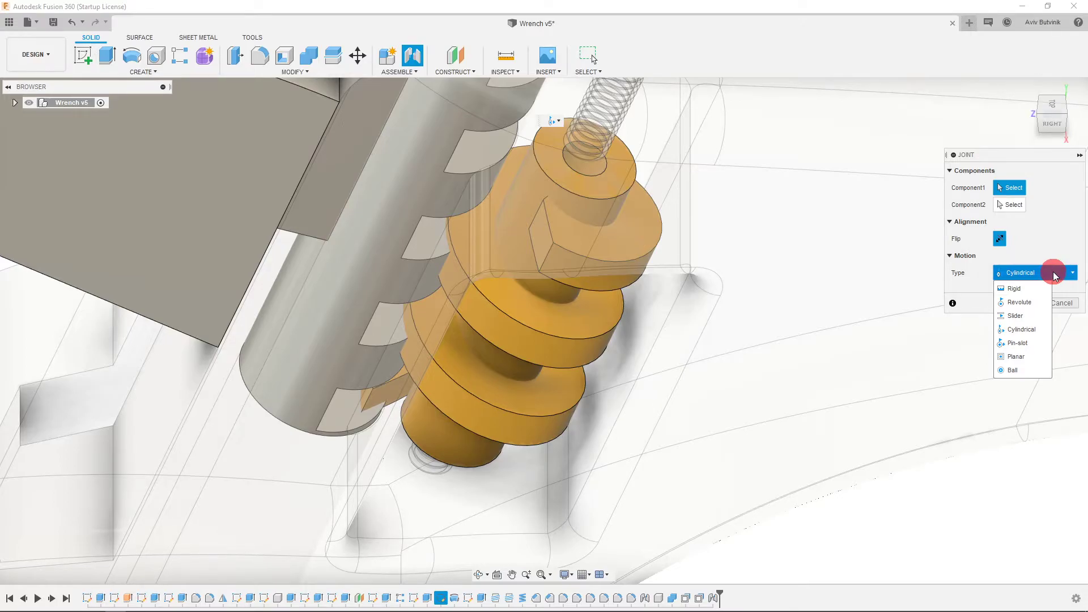
{"action": "left_click", "coordinate": [1016, 356]}
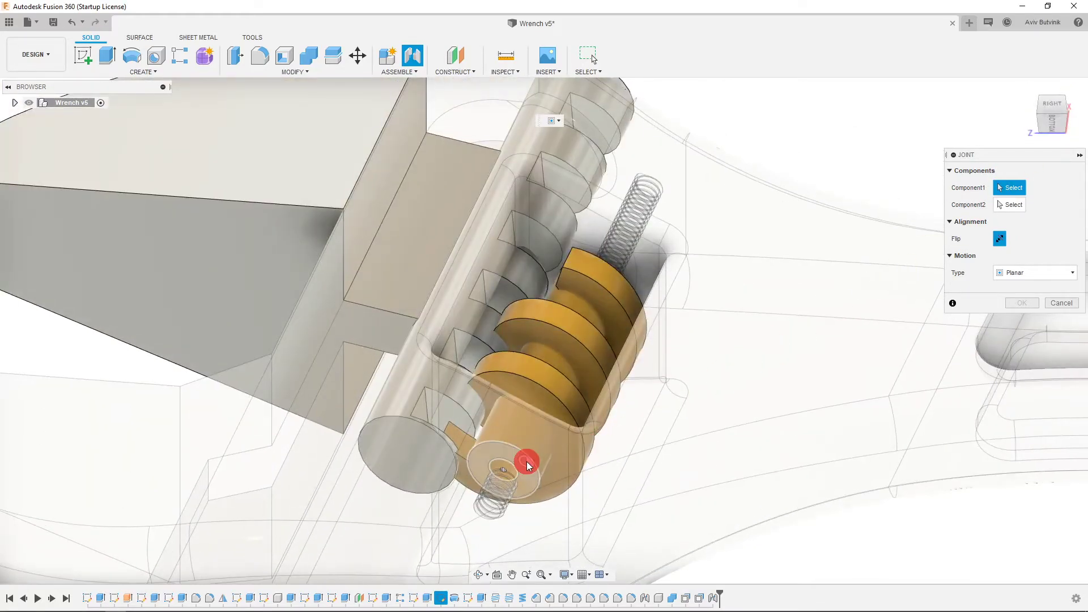
{"action": "left_click", "coordinate": [502, 468]}
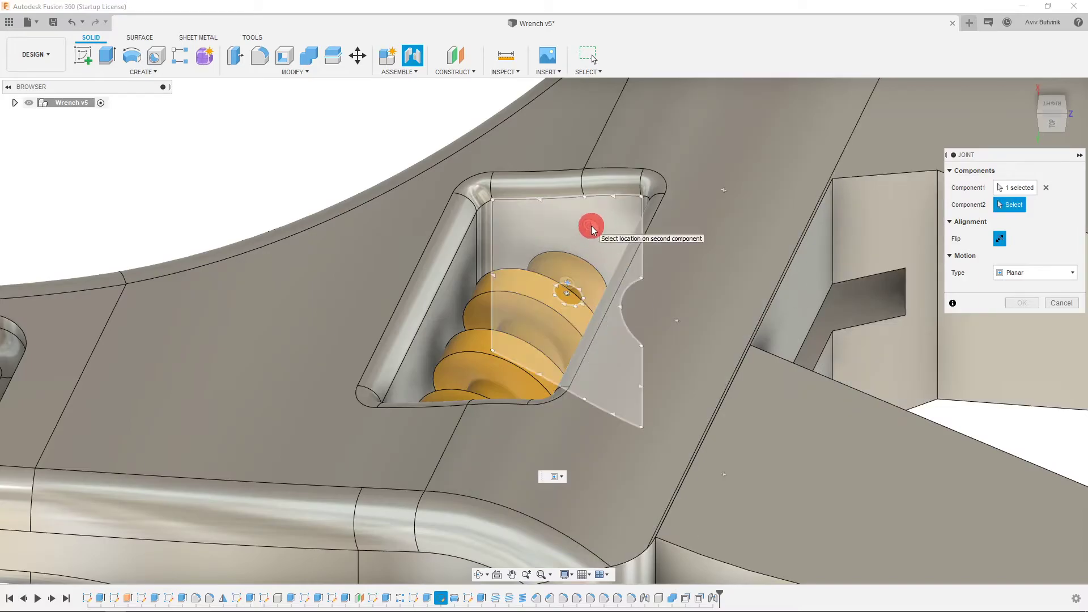
{"action": "left_click", "coordinate": [589, 227]}
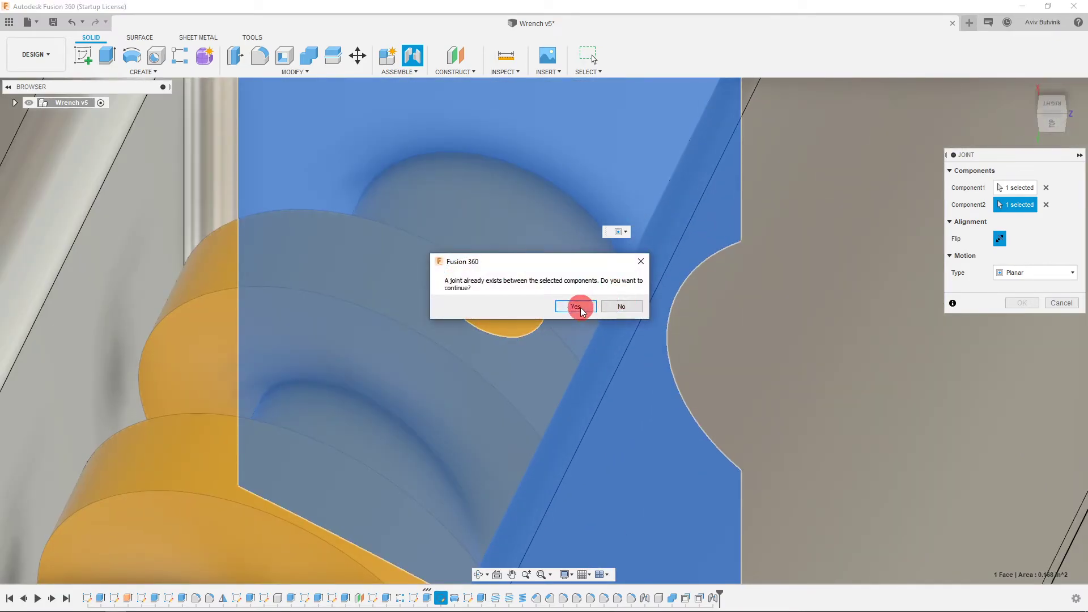
- Proceed despite the existing joint and orbit to check the joint placement
{"action": "left_click", "coordinate": [574, 307]}
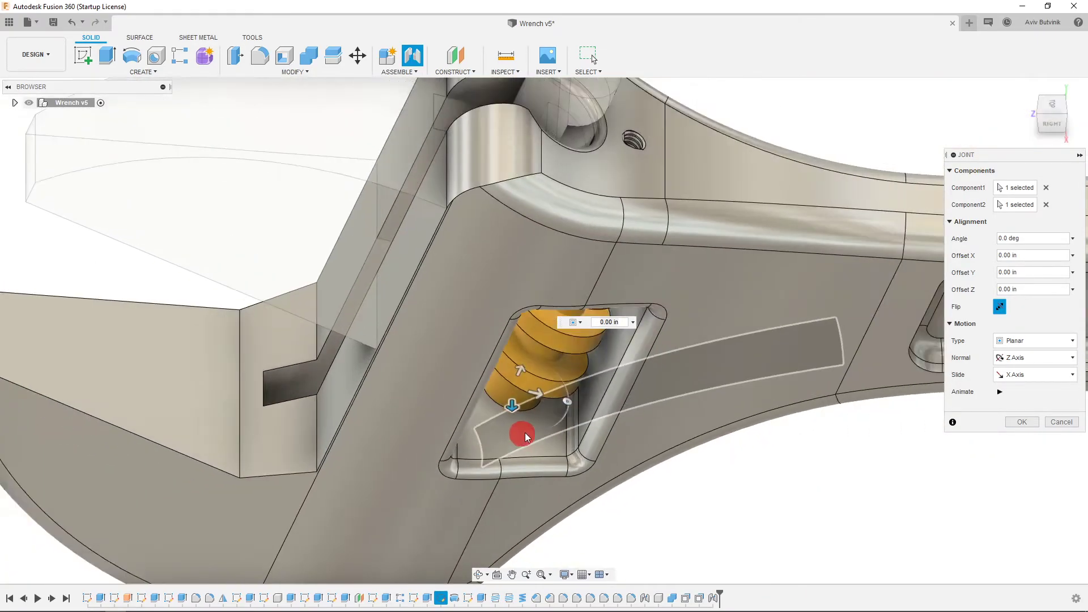
{"action": "left_click_drag", "start_coordinate": [524, 434], "coordinate": [396, 407]}
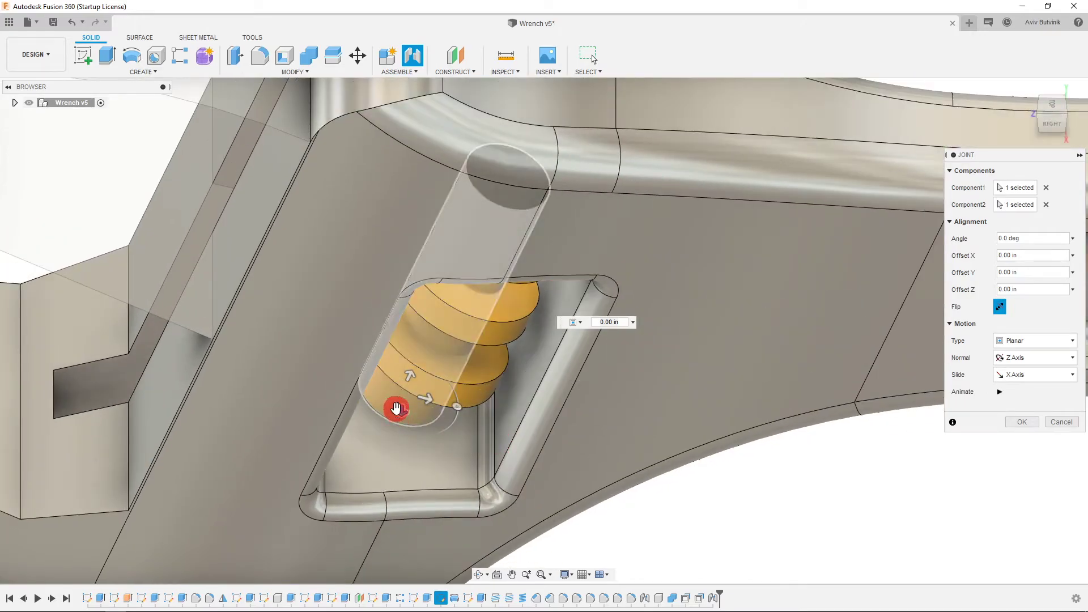
{"action": "left_click_drag", "start_coordinate": [396, 407], "coordinate": [400, 438]}
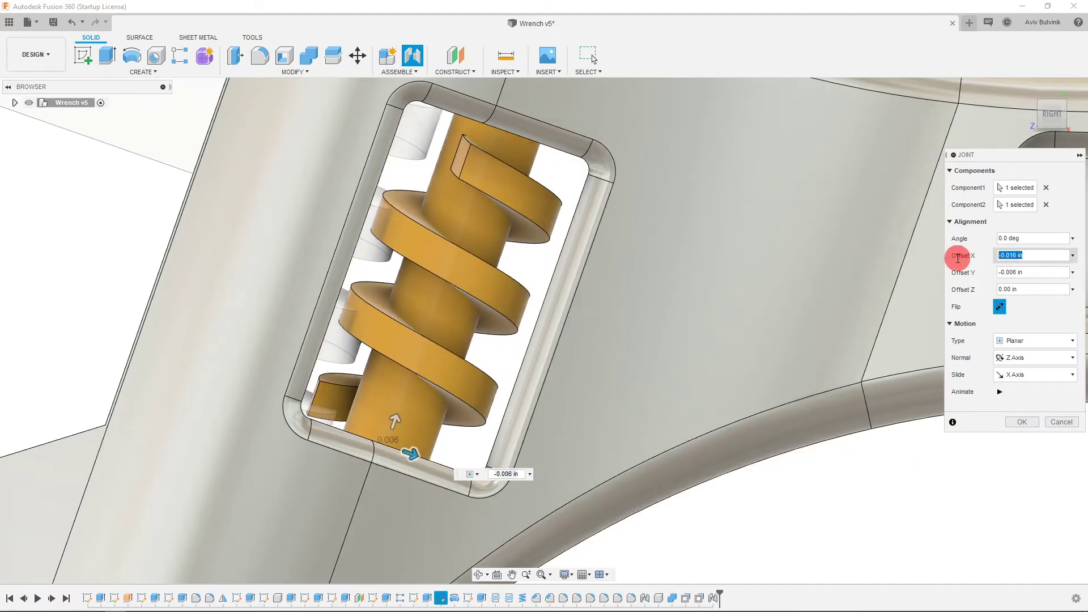
- Zero the X and Y offsets, preview the sliding motion, and create the planar joint
{"action": "left_click", "coordinate": [1031, 273]}
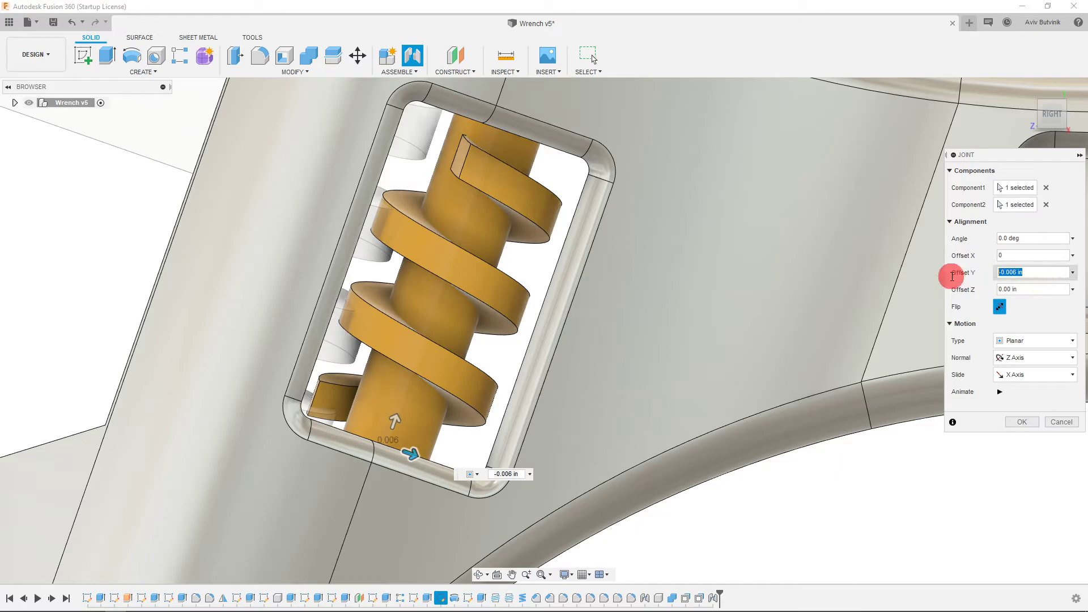
{"action": "left_click", "coordinate": [1022, 421]}
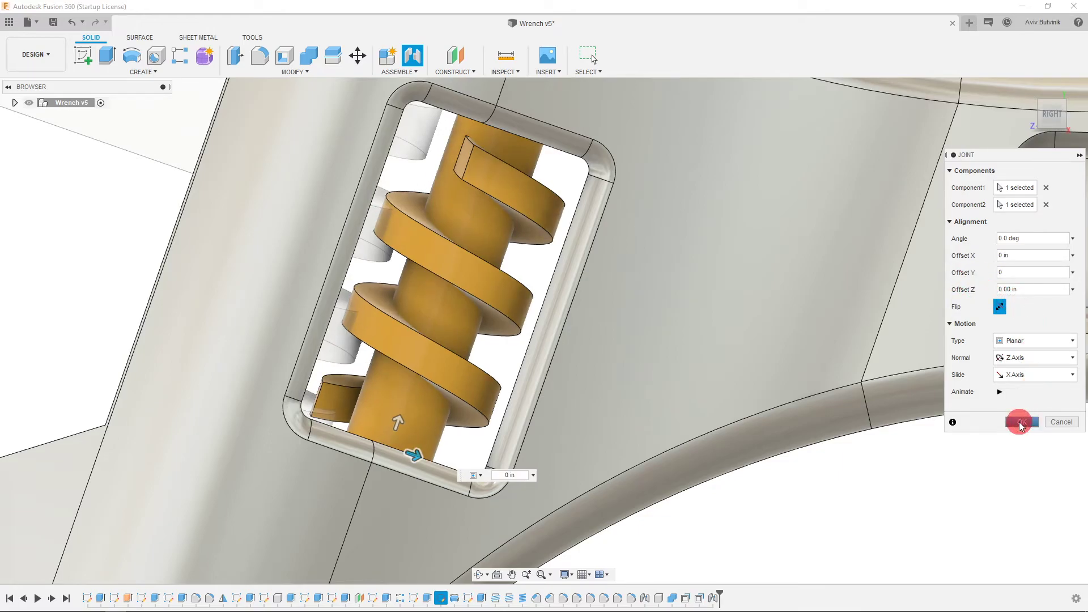
{"action": "left_click", "coordinate": [999, 391]}
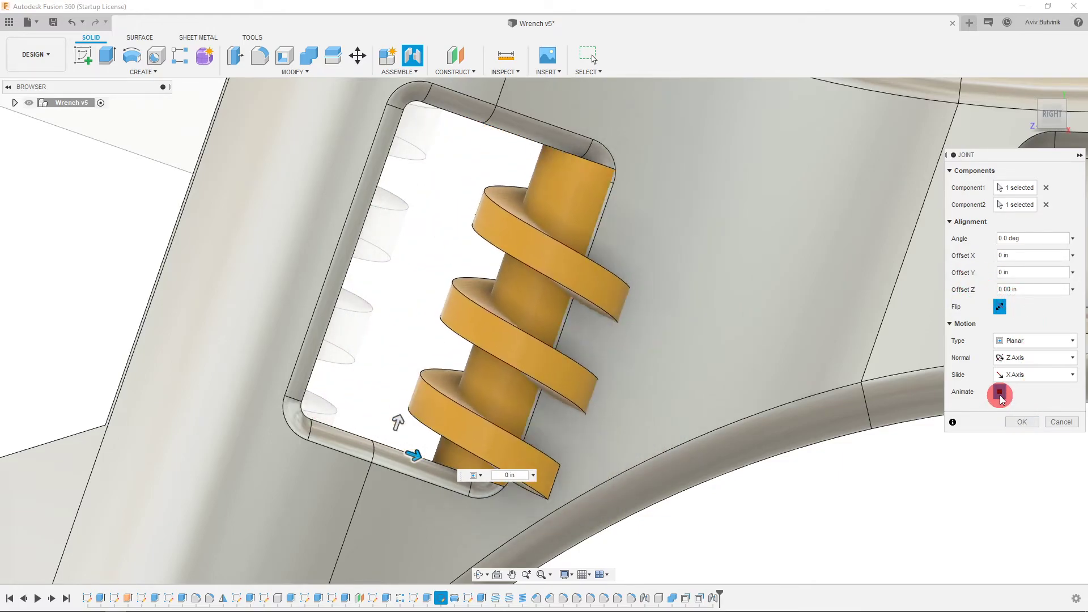
{"action": "left_click", "coordinate": [1000, 393]}
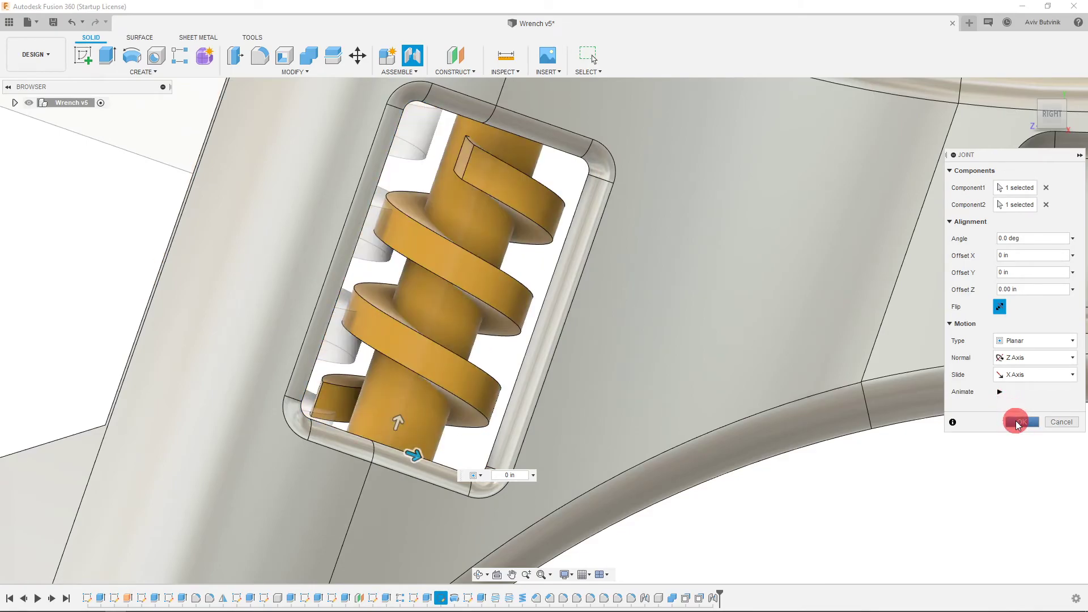
{"action": "left_click", "coordinate": [1019, 421]}
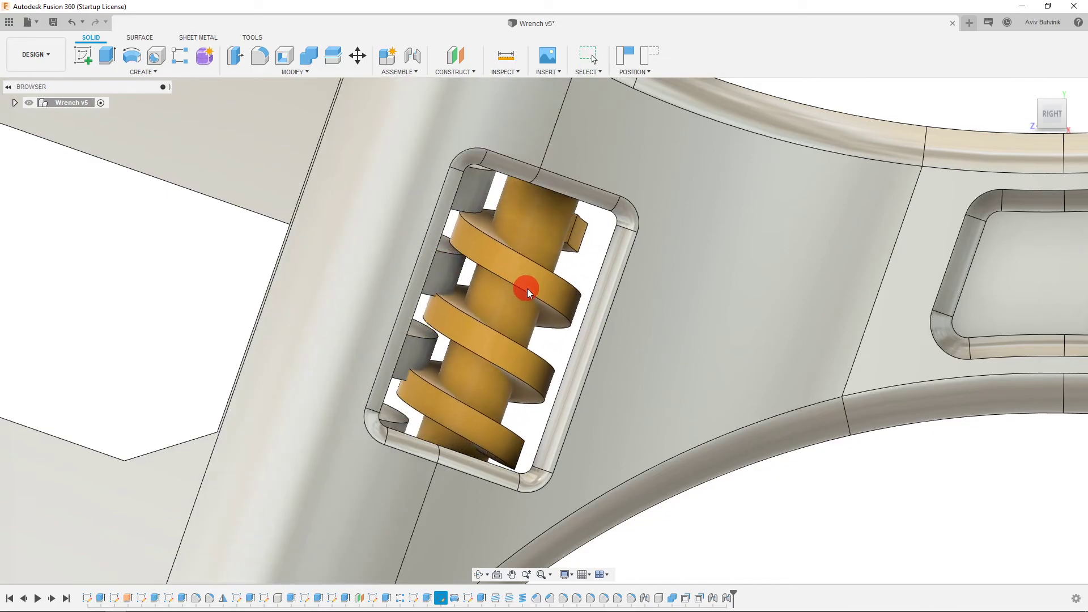
- From the timeline, reopen the Planar5 joint with Edit Joint
{"action": "right_click", "coordinate": [706, 597]}
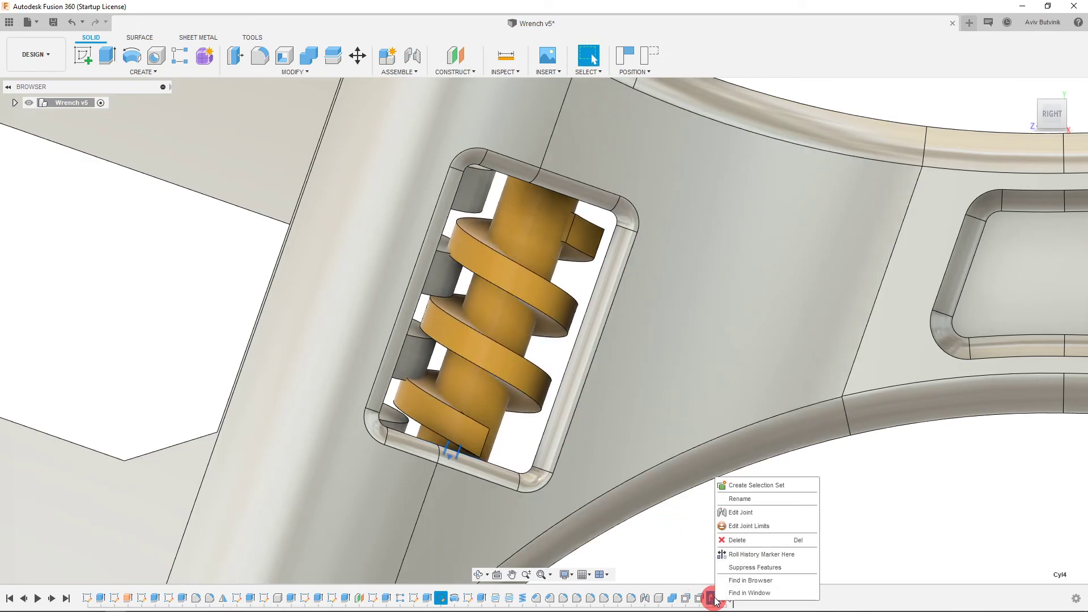
{"action": "left_click", "coordinate": [738, 512]}
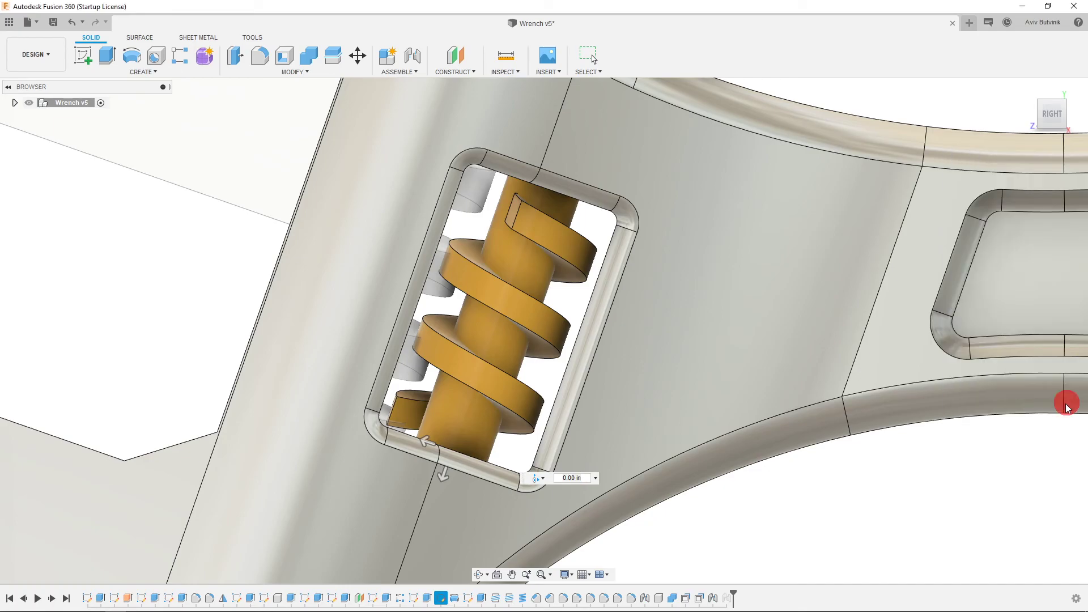
{"action": "right_click", "coordinate": [725, 599]}
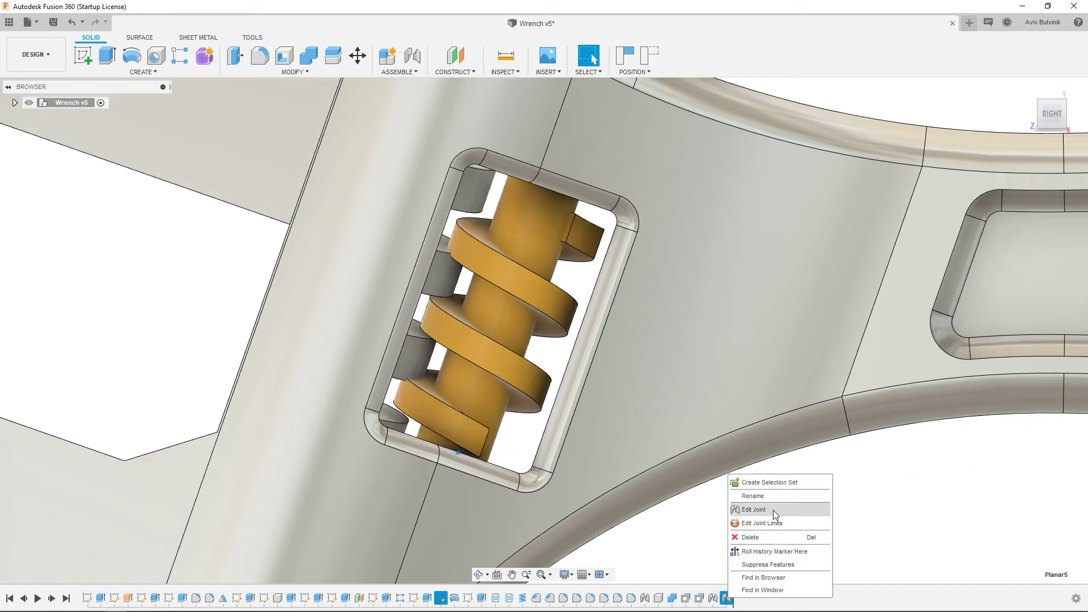
{"action": "left_click", "coordinate": [753, 509]}
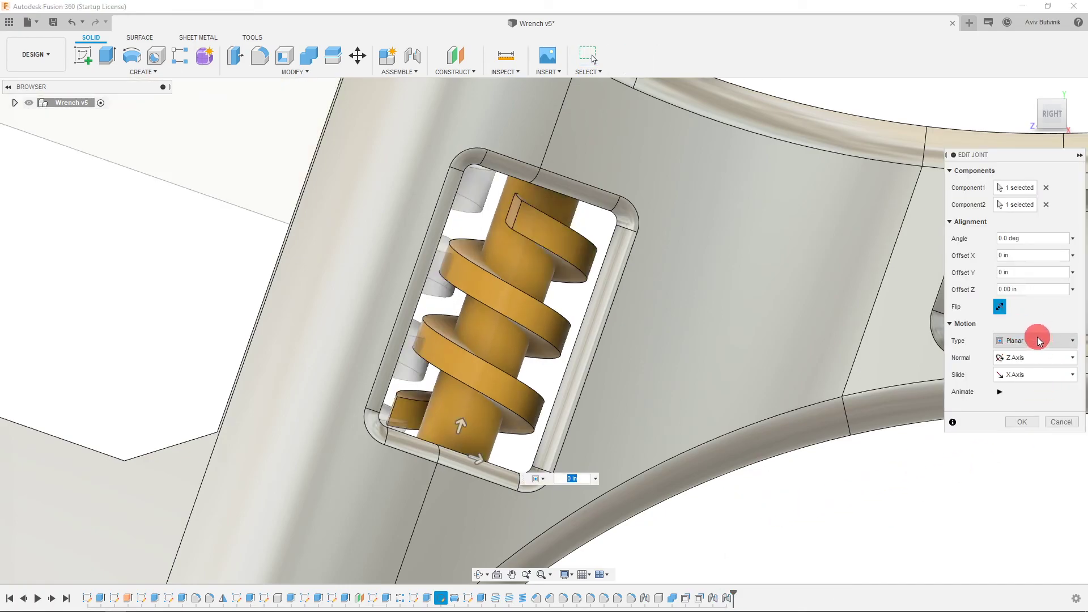